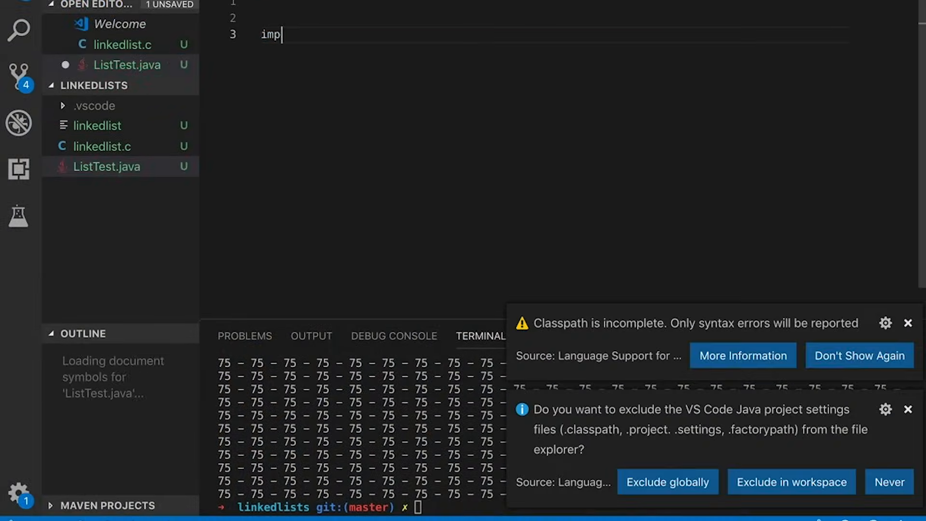
text(ort java.util.*;)
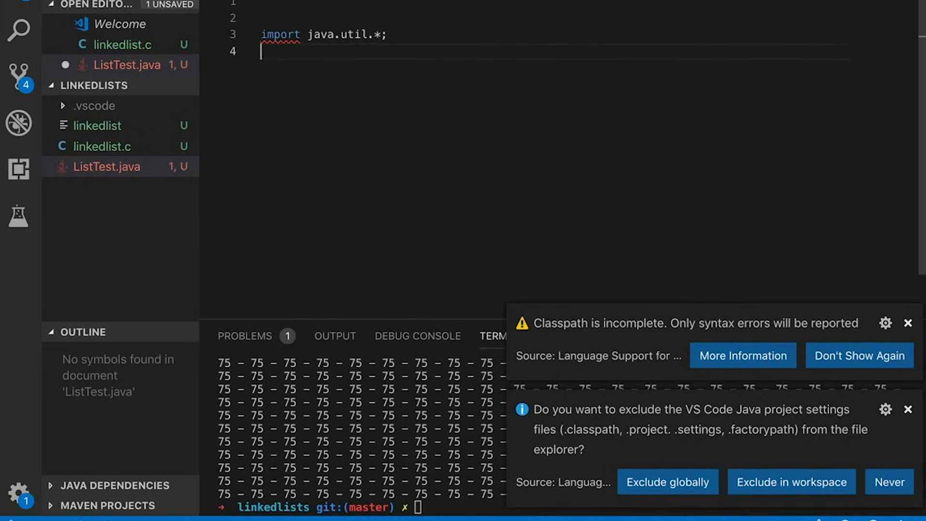
text(class ListTest {)
text(public static void main(String[] args)
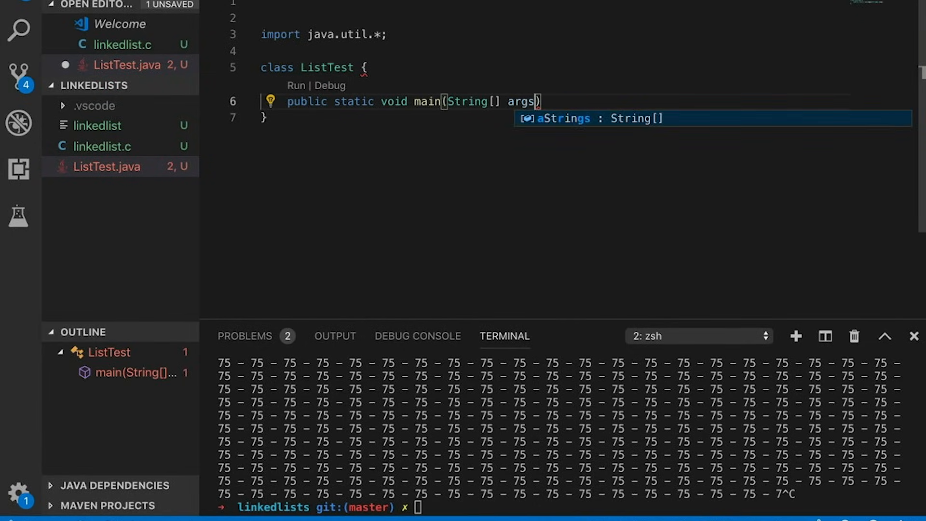
text(LinkedList<Integer>)
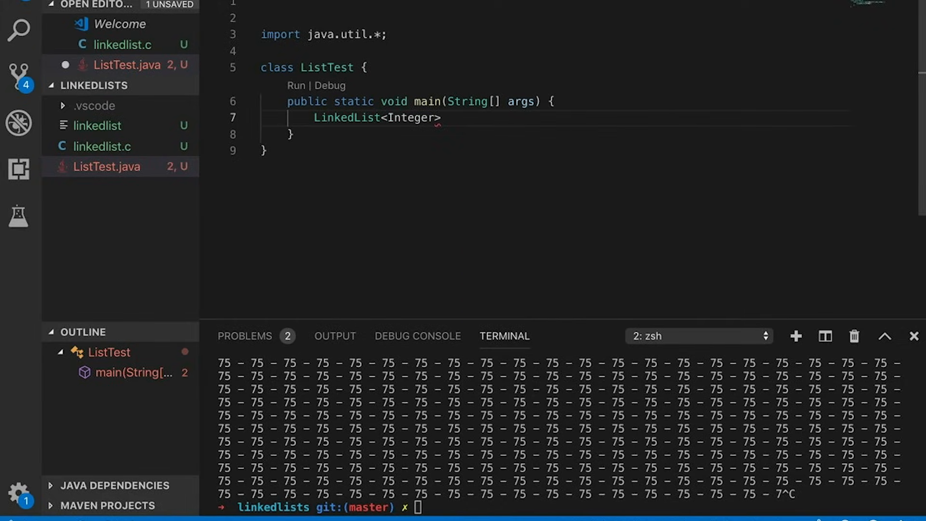
text(intList = new LinkedList<Integer>();)
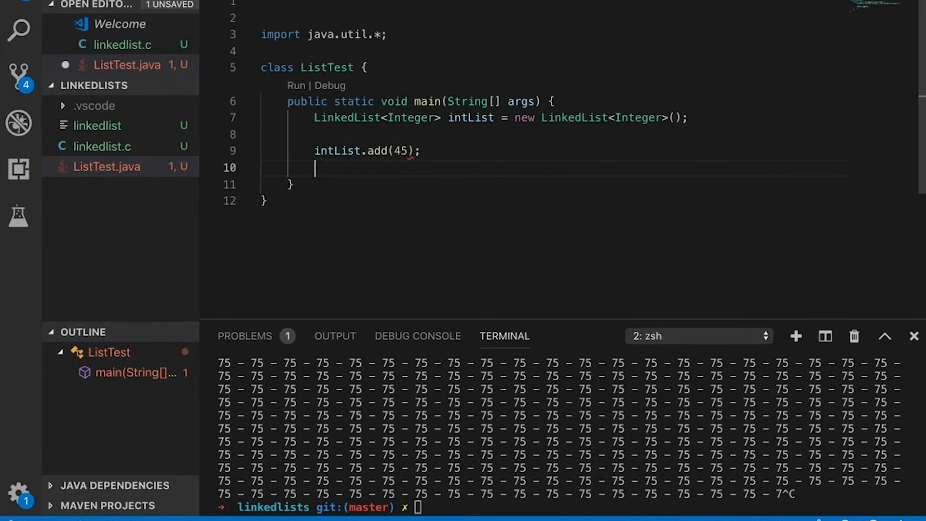
text(intList.add(8);)
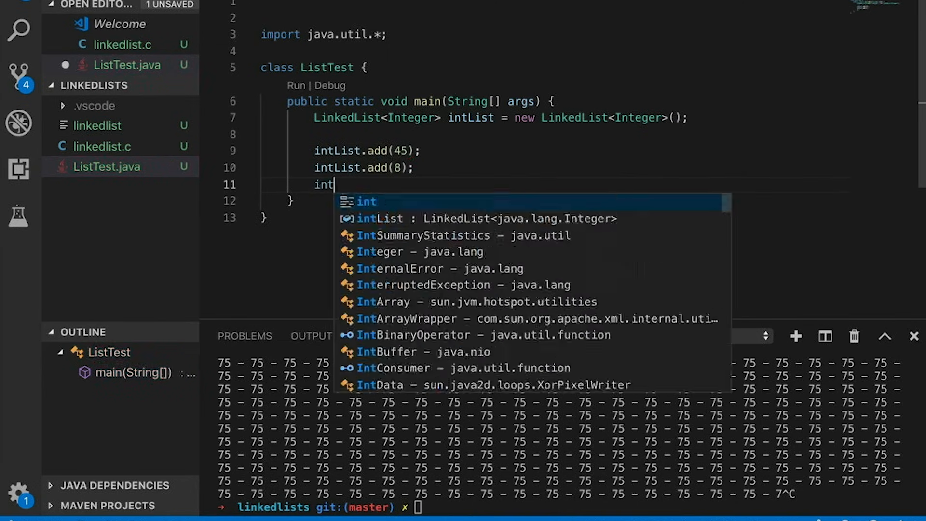
text(List.add(22;)
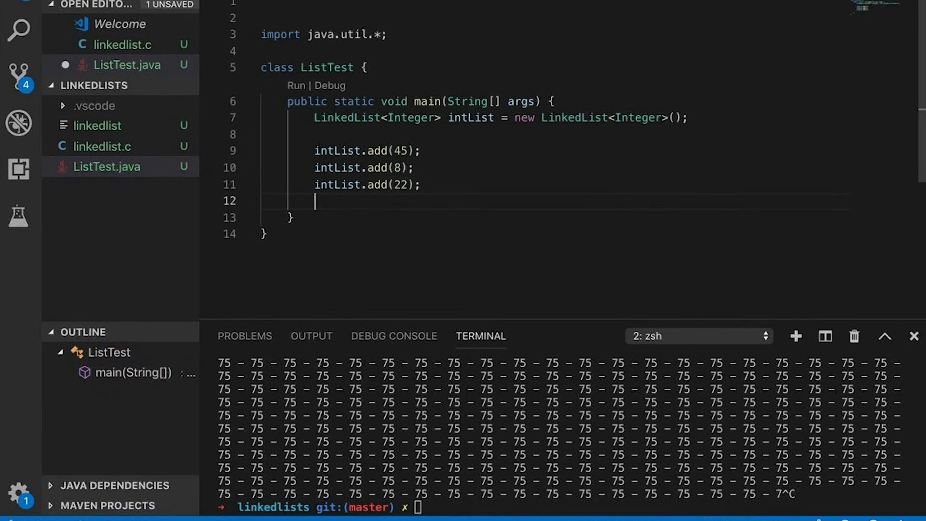
text(System.out.println()
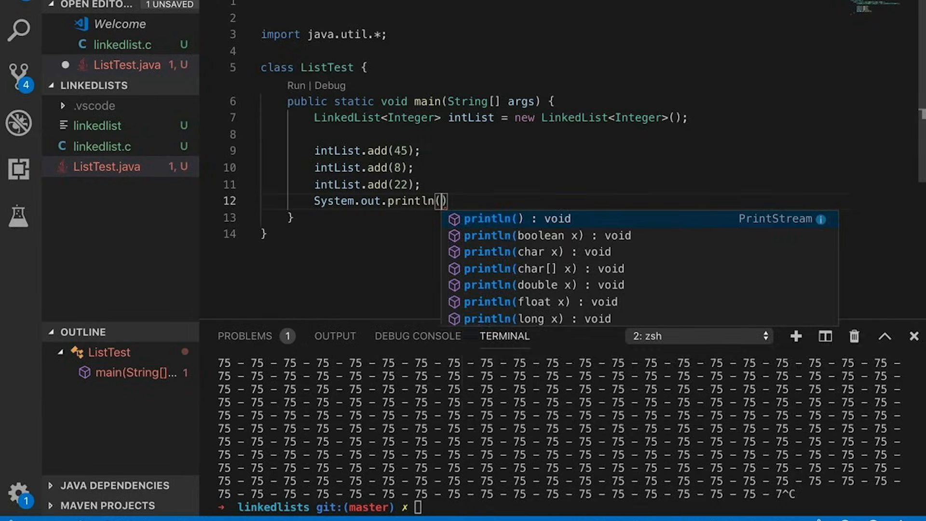